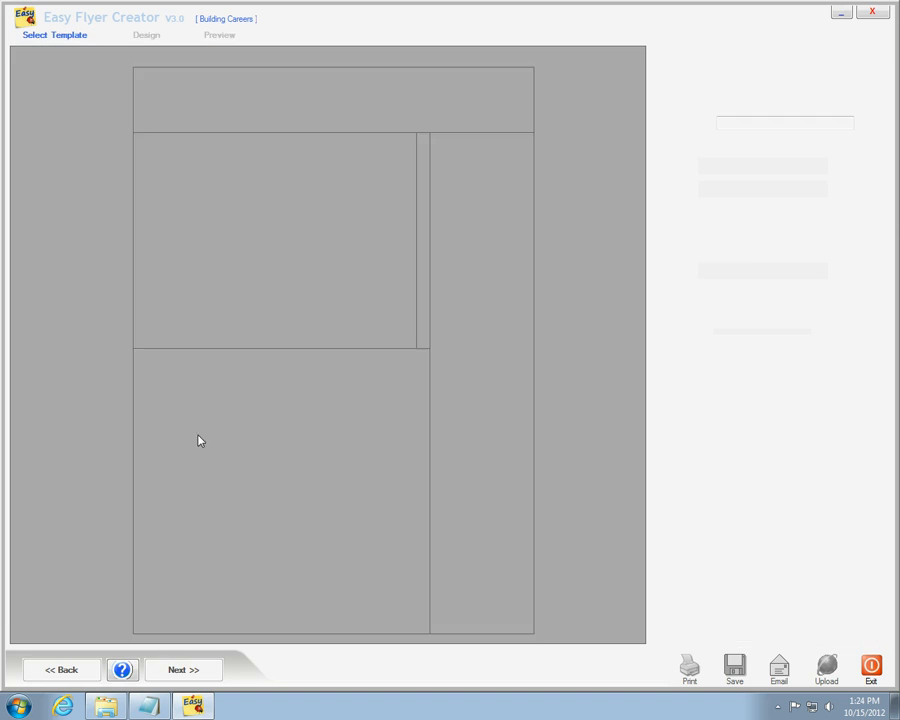
- Start a custom flyer, set the Halloween graveyard image as background and move the heading to the top
left_click(184, 668)
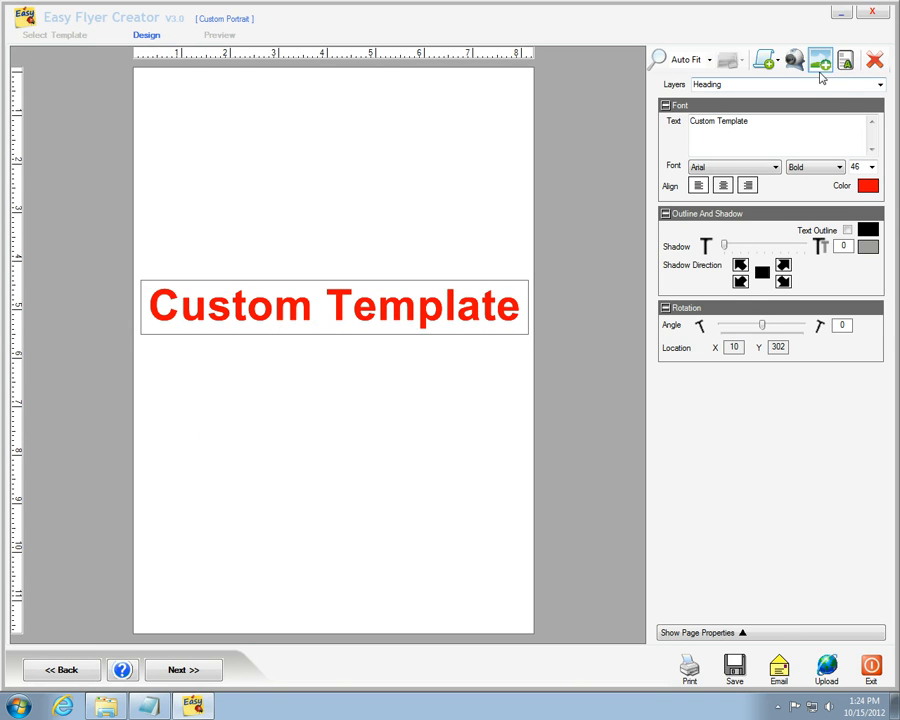
left_click(818, 60)
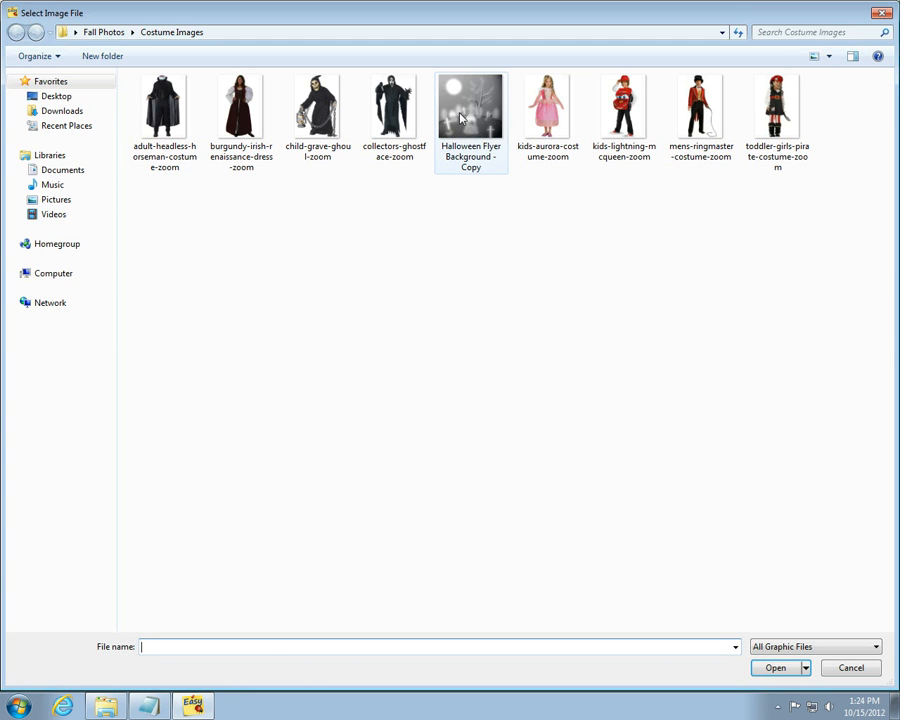
left_click(776, 668)
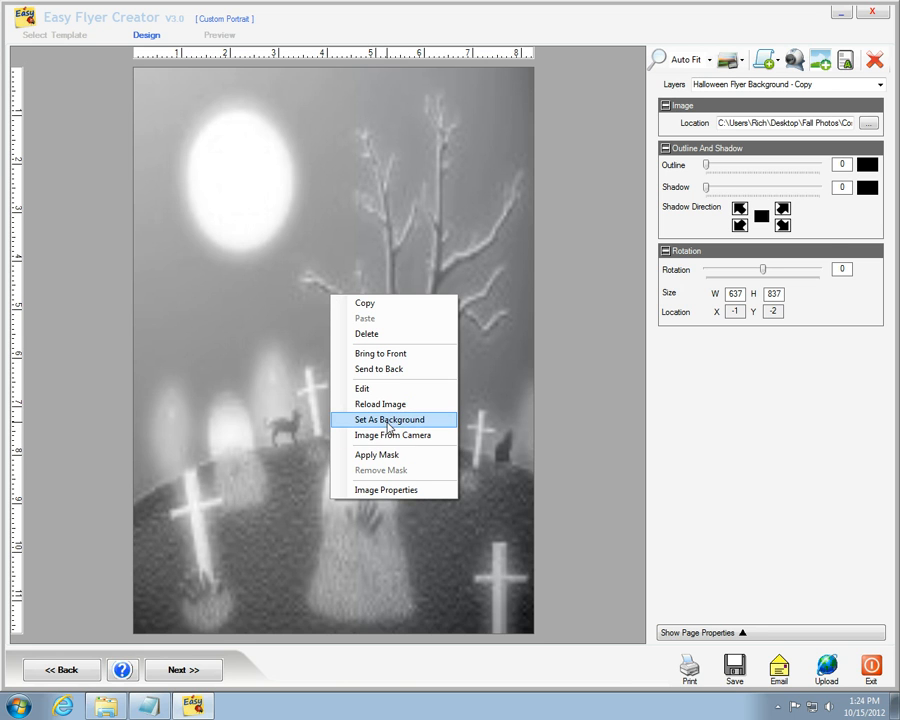
left_click(388, 420)
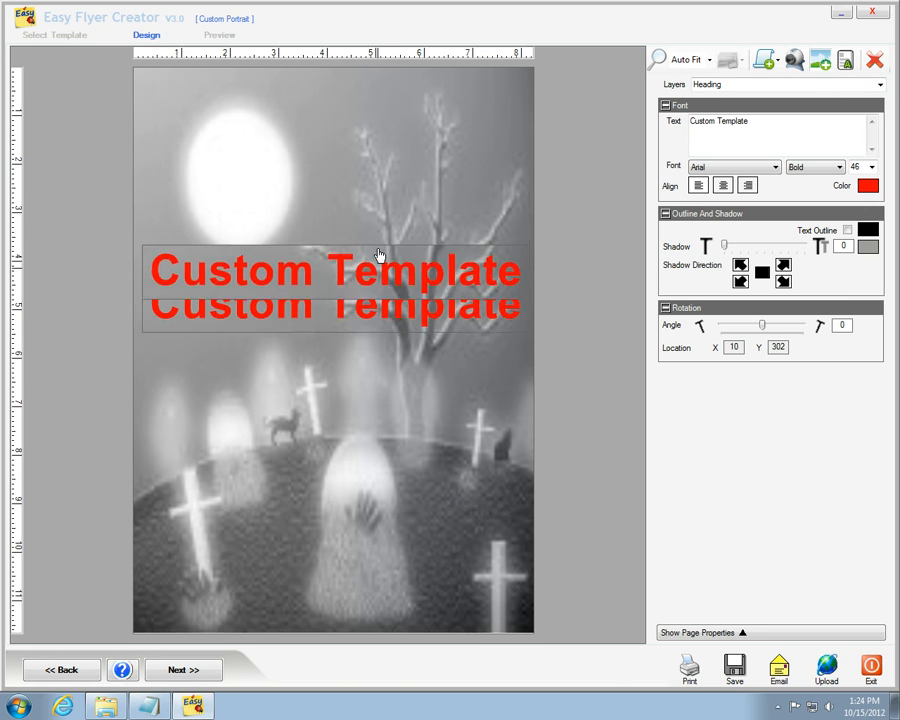
left_click_drag(336, 290, 338, 124)
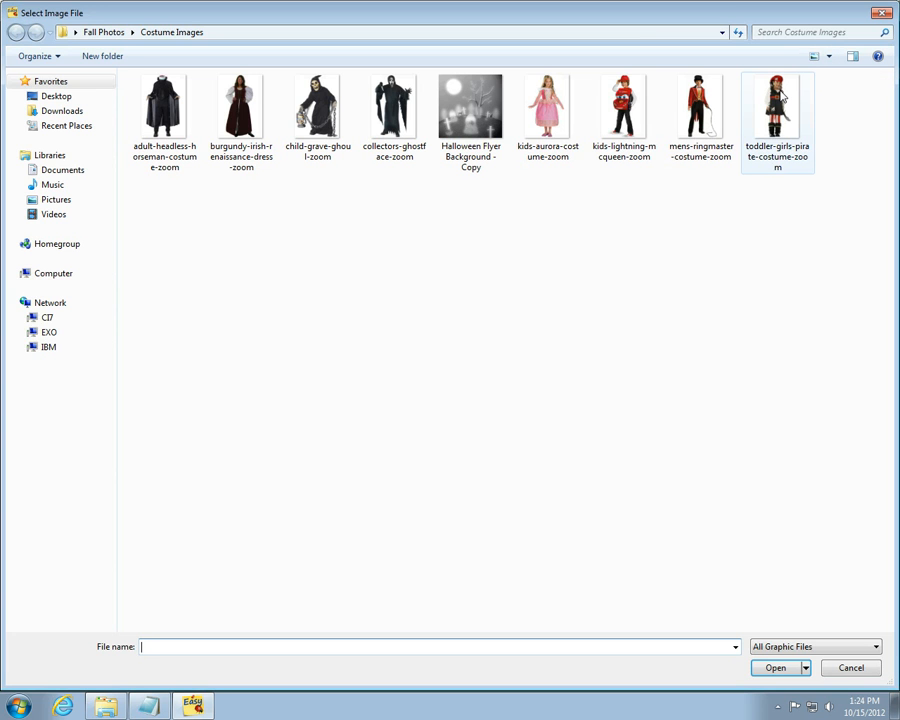
- Insert the toddler pirate costume photo and place it on the left side of the page
left_click(774, 668)
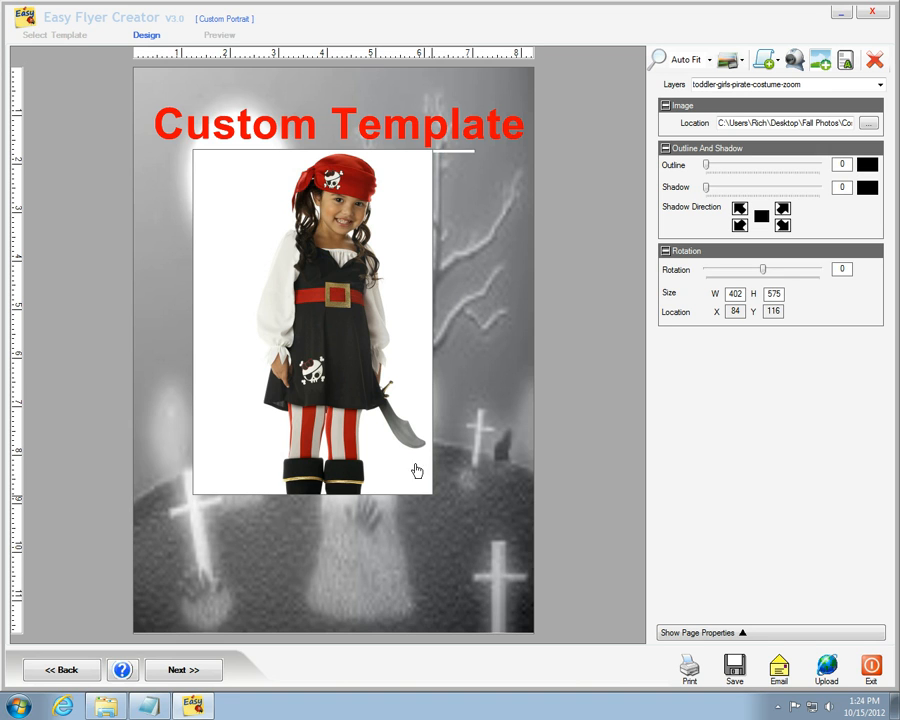
left_click_drag(424, 490, 324, 344)
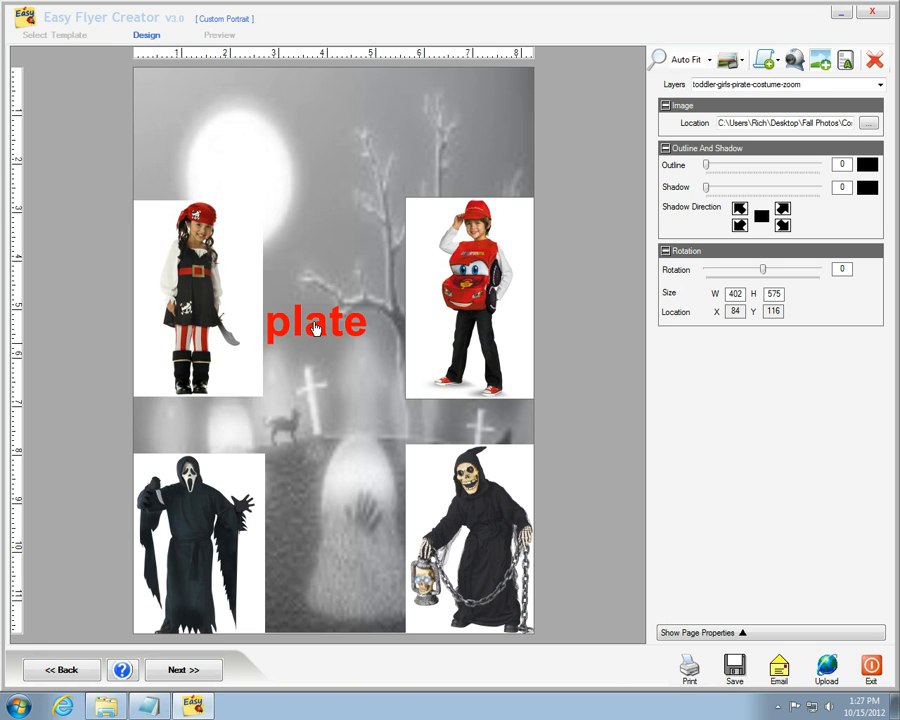
left_click(844, 60)
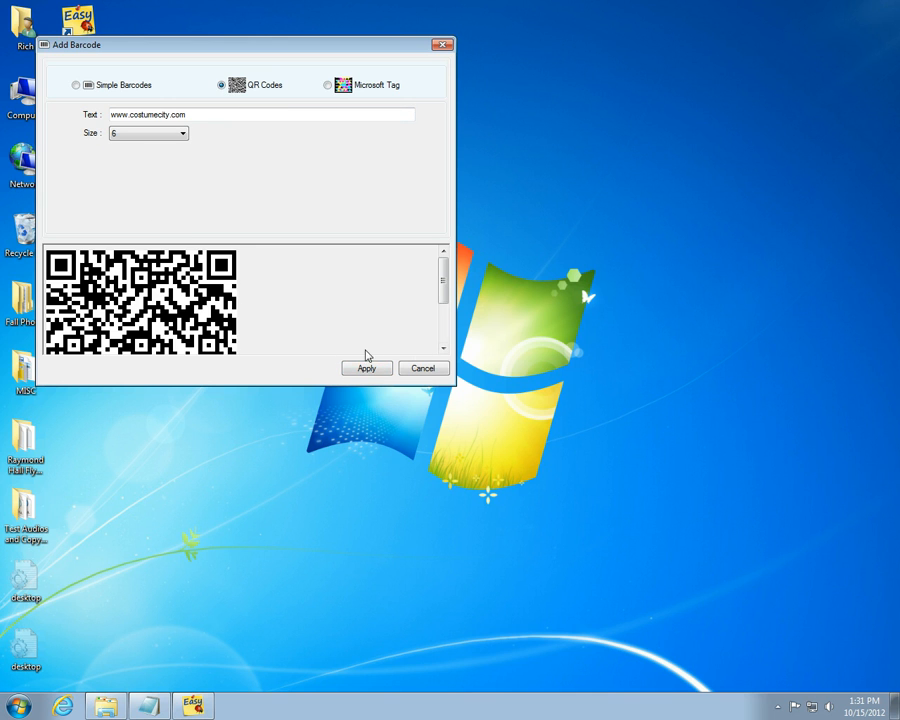
- Insert the store website QR code and move it toward the bottom centre
left_click(366, 368)
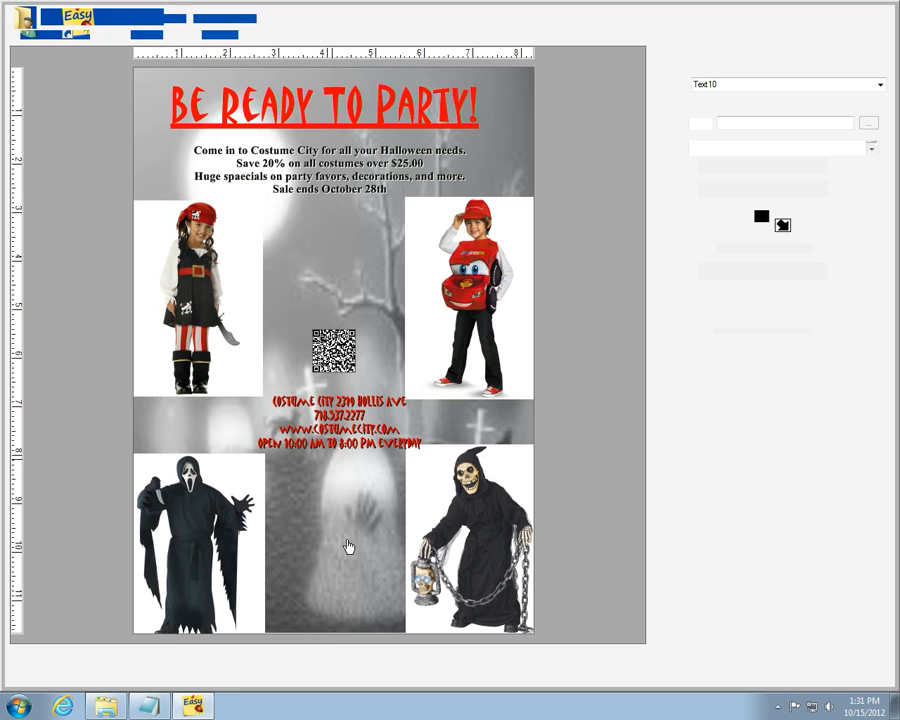
left_click_drag(332, 356, 332, 556)
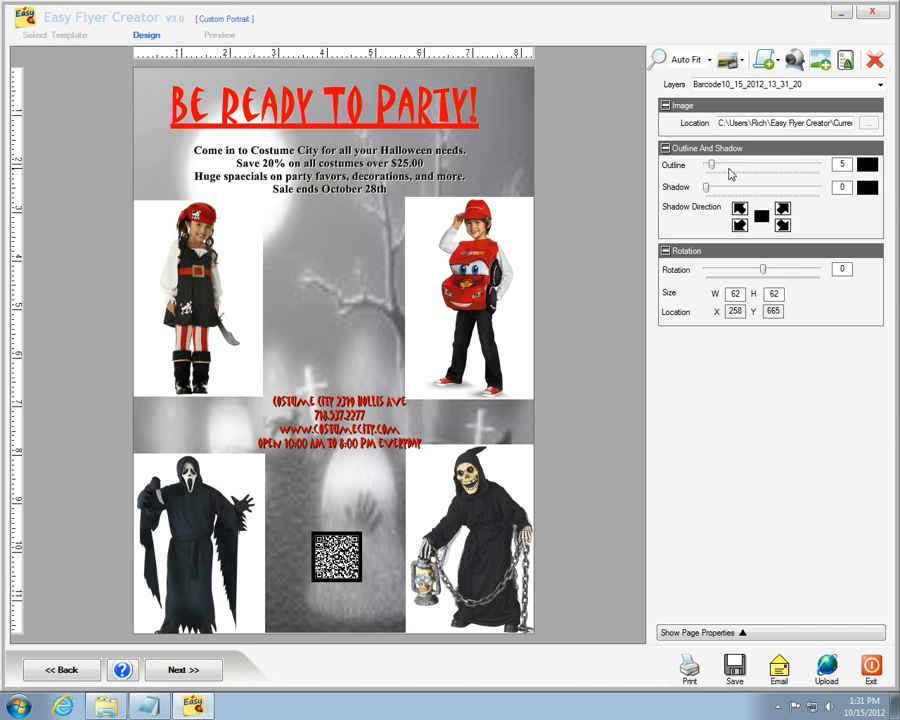
- Preview the finished flyer and begin saving it as the Costume City Flyer template
left_click(868, 164)
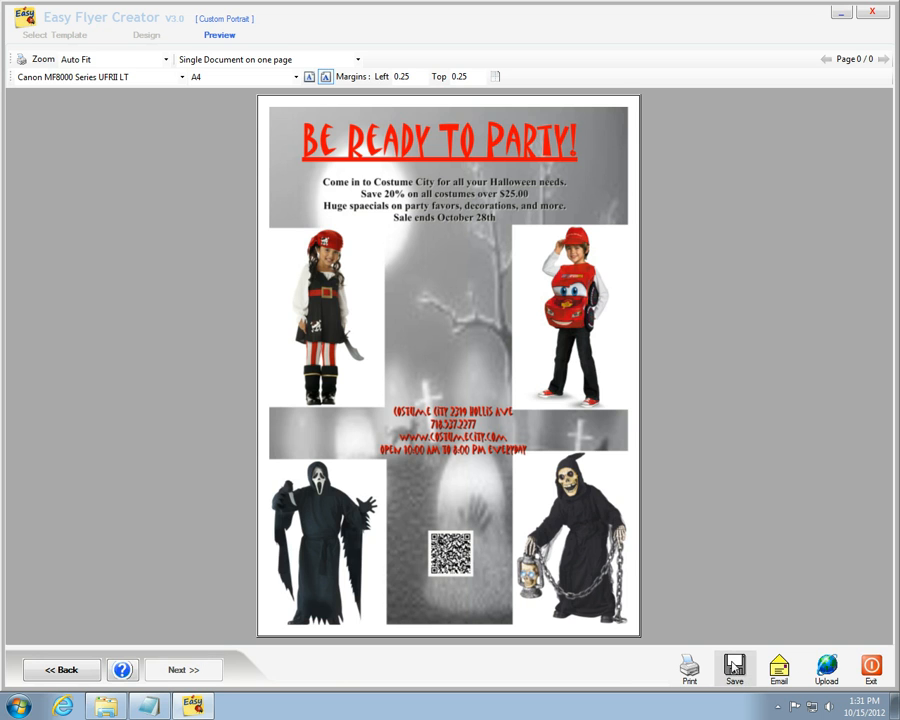
left_click(734, 668)
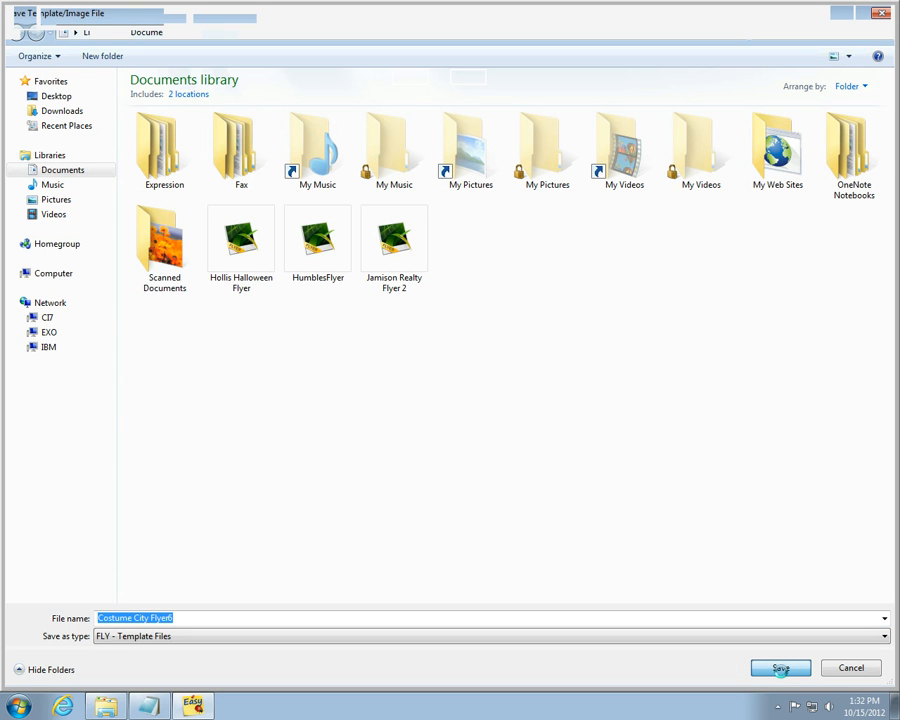